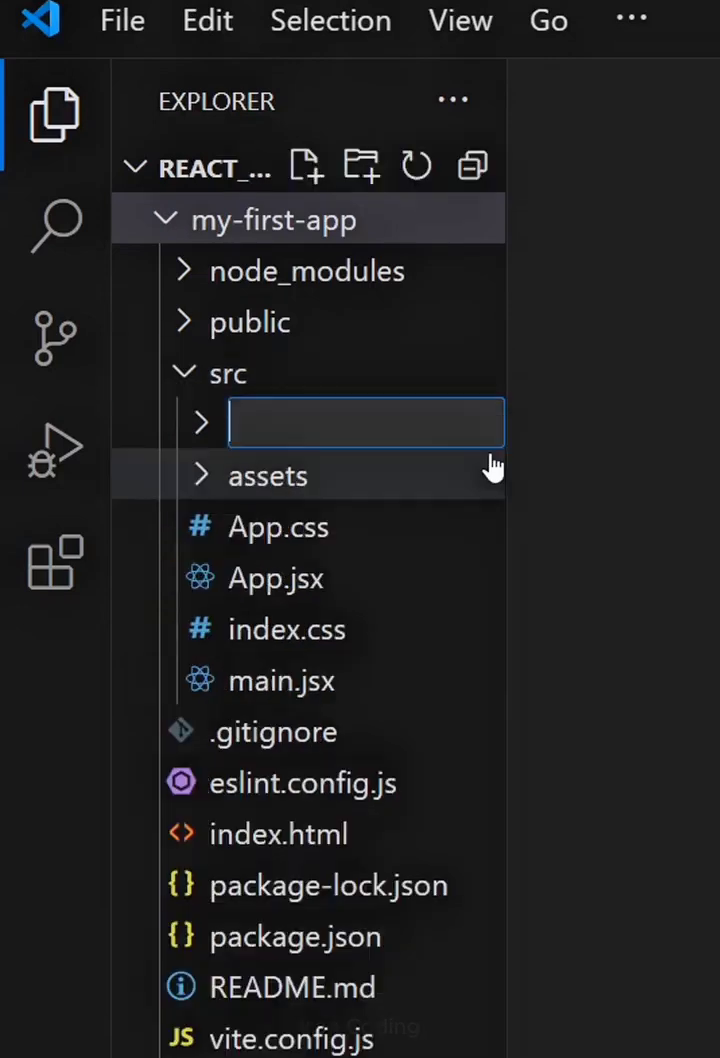
Create src/components/Navbar containing empty Navbar.jsx and Navbar.css files.
text(components)
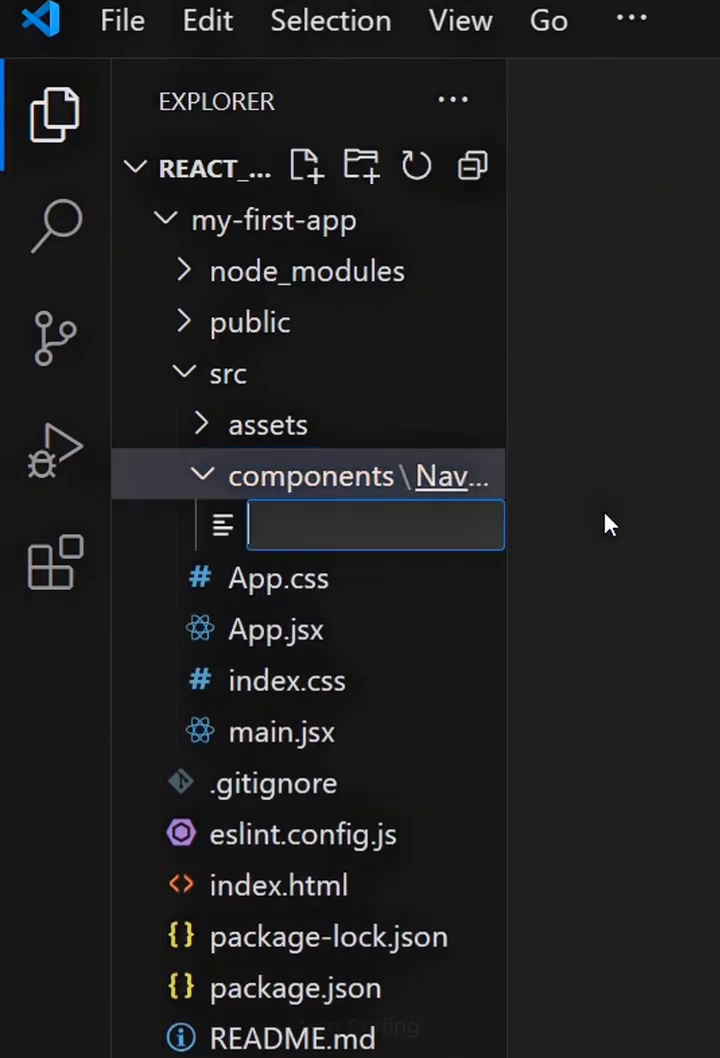
text(Navbar.)
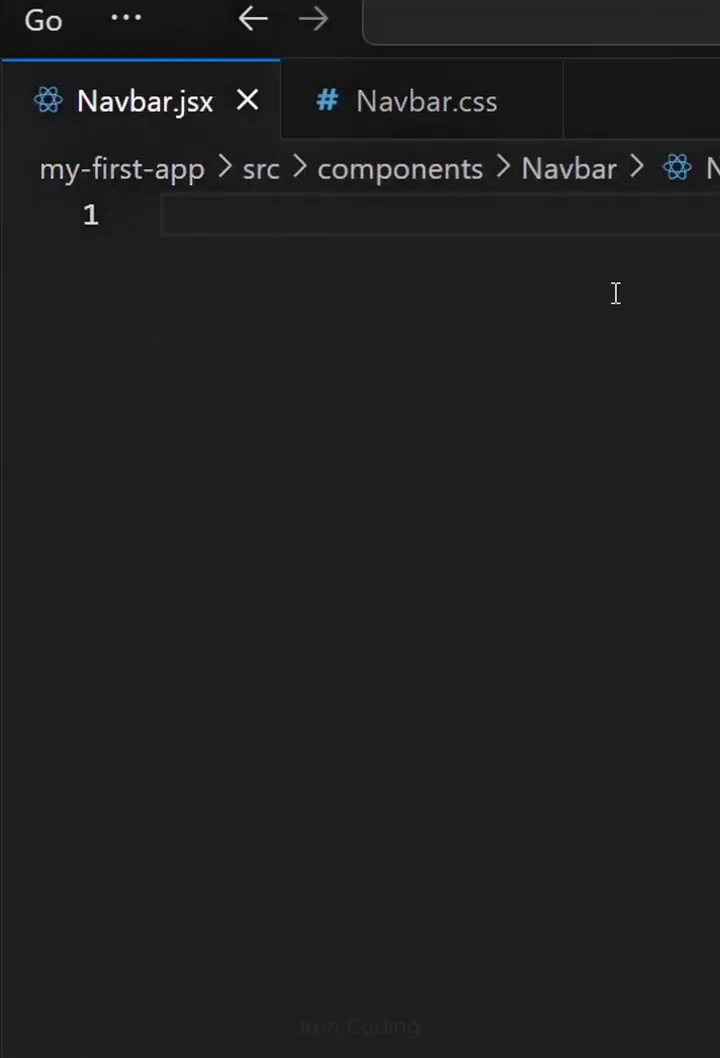
Scaffold Navbar.jsx with rafce, add the heading and menu markup, and style it in Navbar.css.
text(rafce)
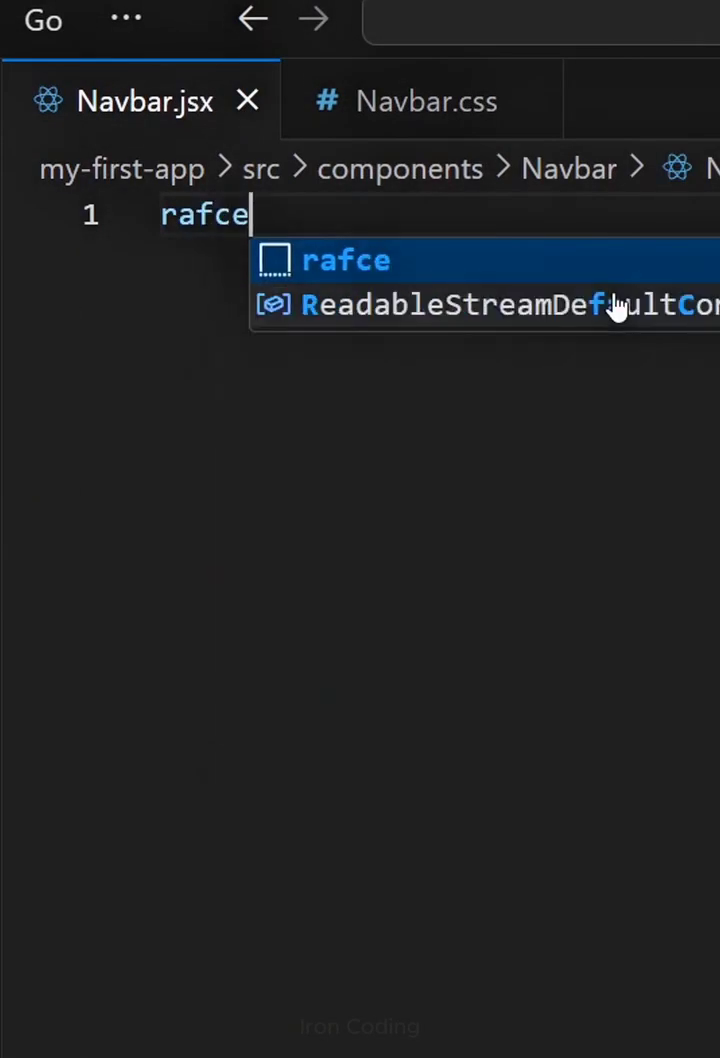
key(Tab)
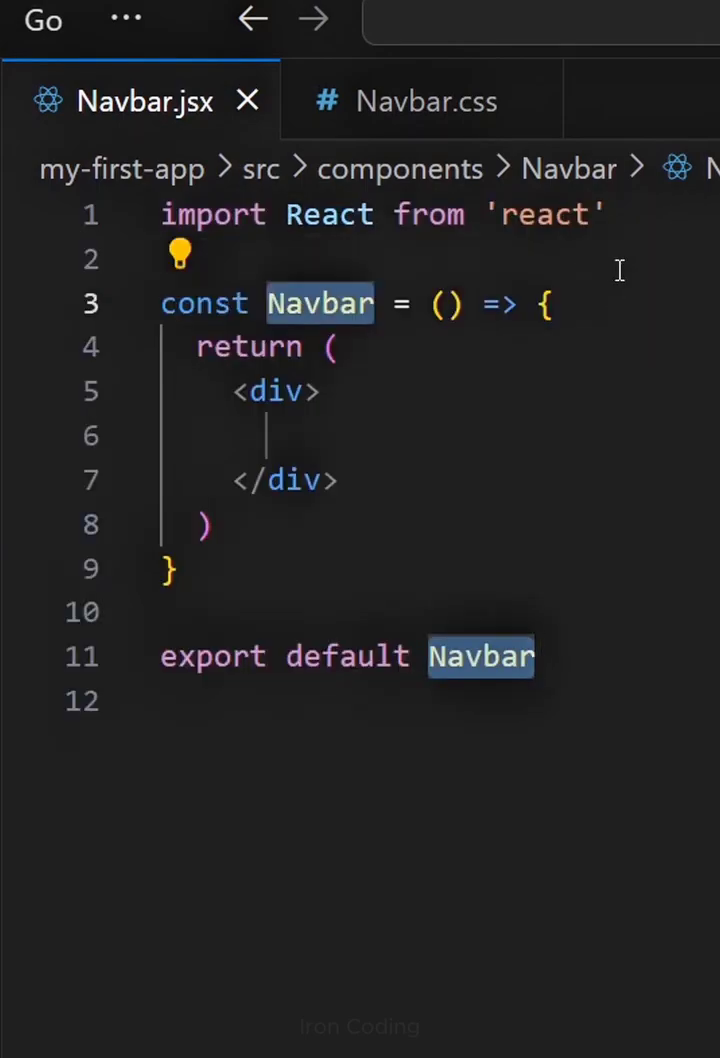
click(55, 565)
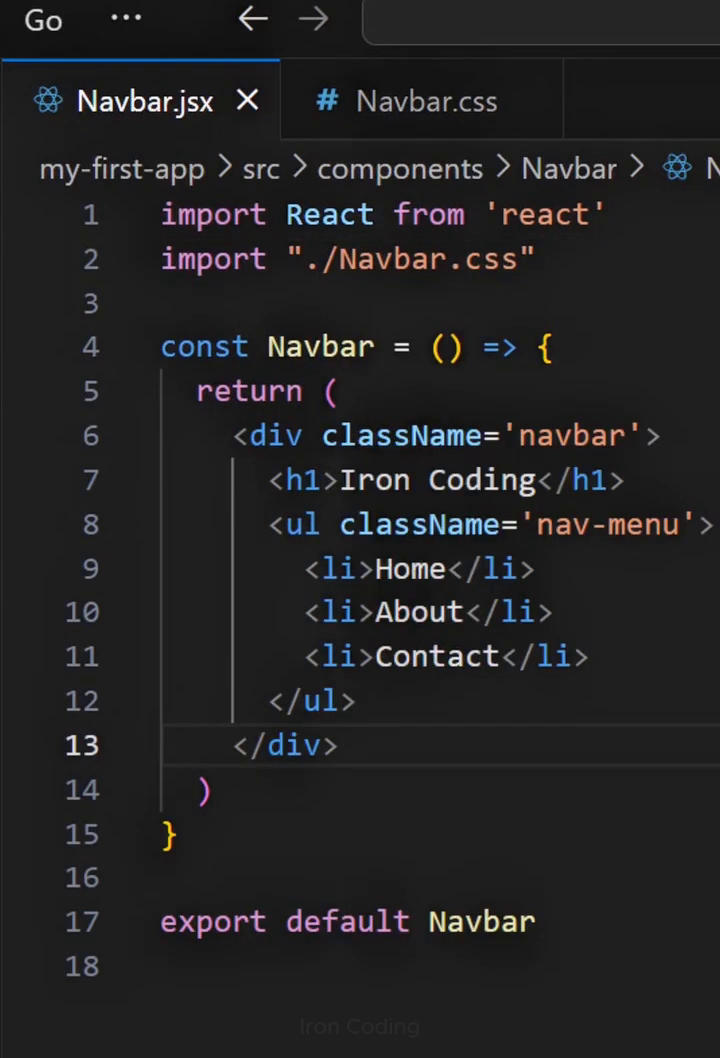
click(427, 100)
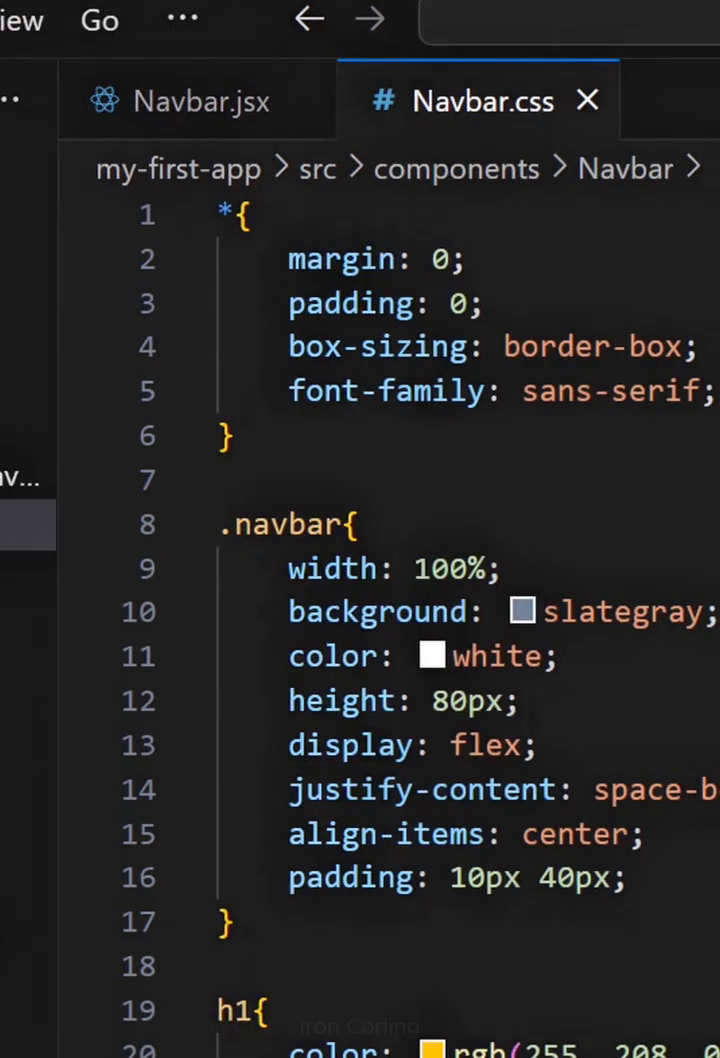
Replace App.jsx with an rafc component rendering <Navbar/>, then begin deleting App.css.
click(638, 100)
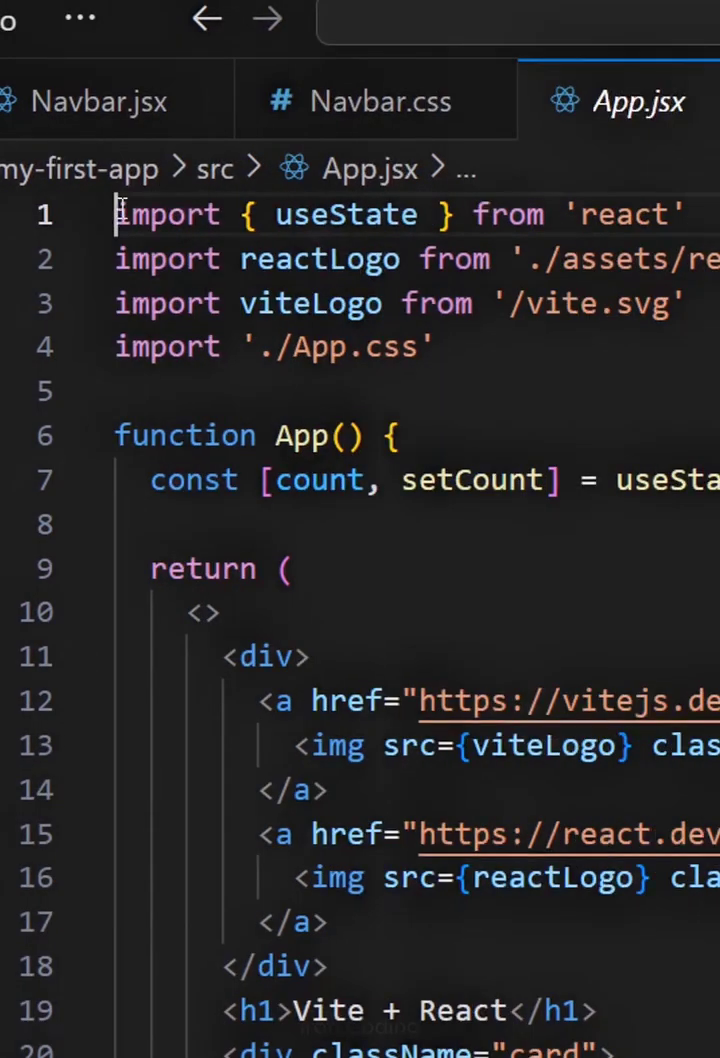
text(rafc)
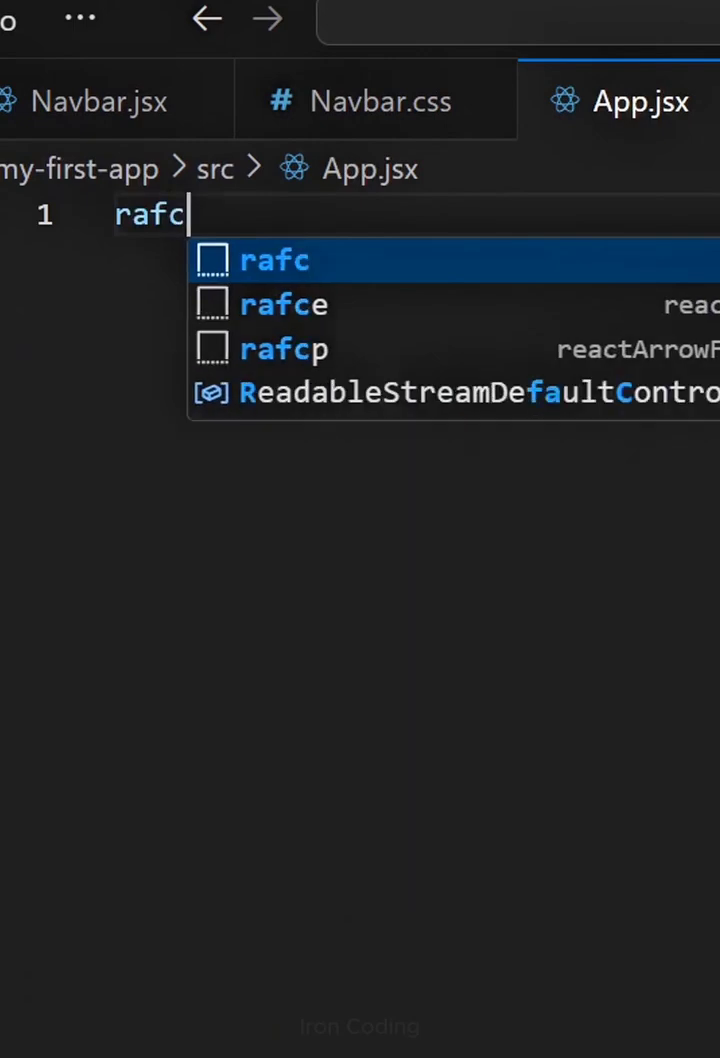
key(Enter)
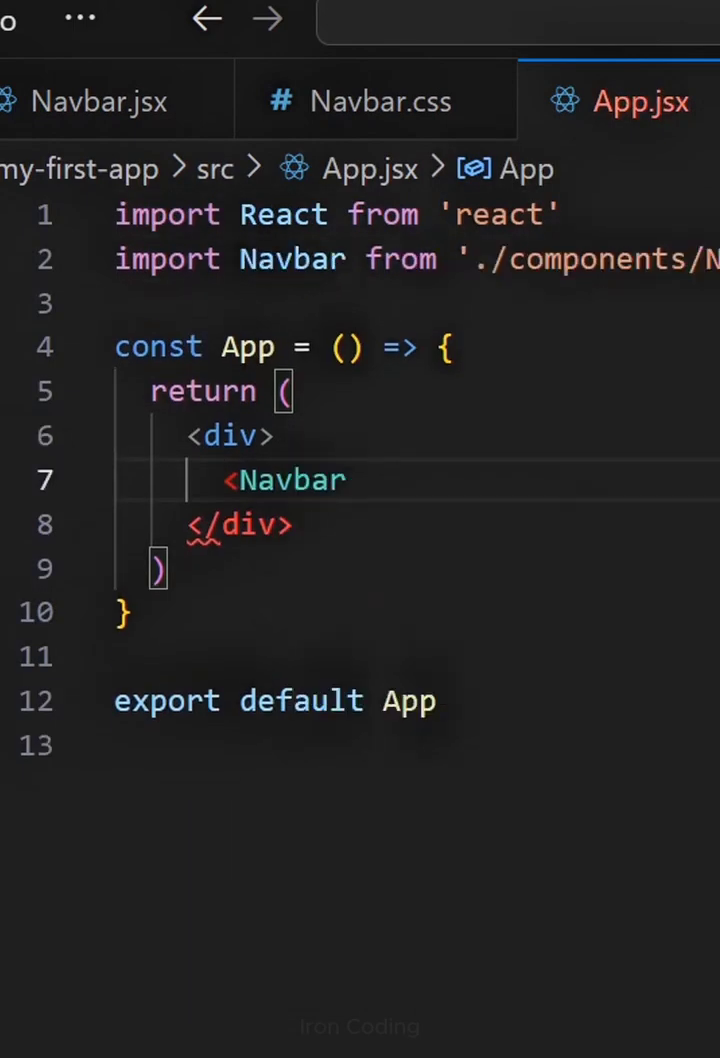
right_click(113, 382)
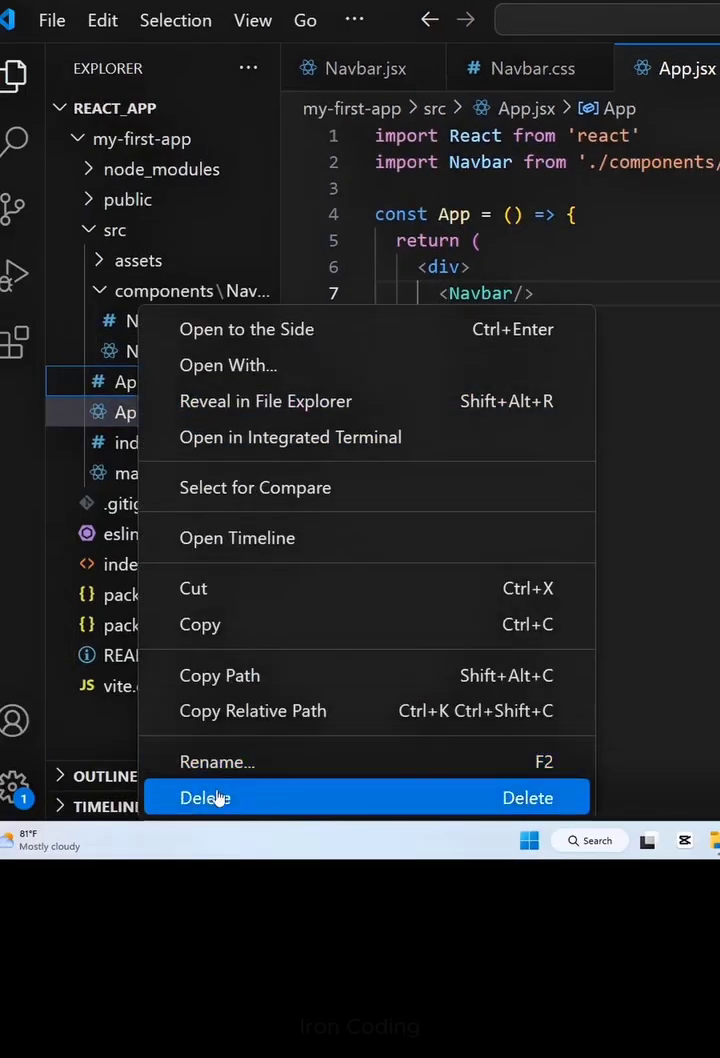